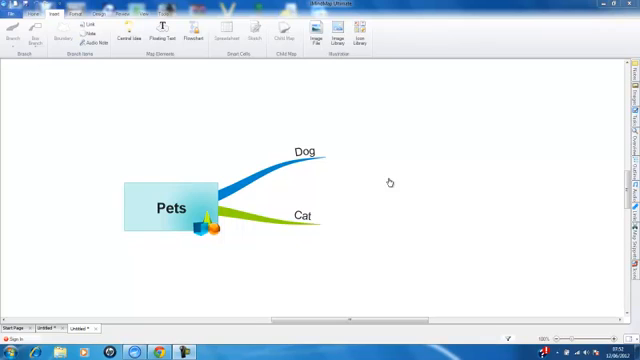
mouse_move(500, 142)
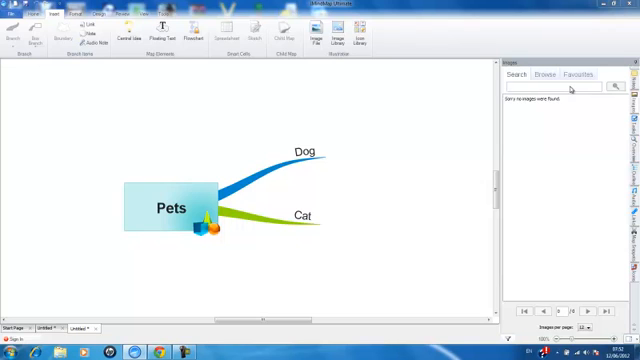
Search the Images panel for 'dog' to list cartoon dog clip-art.
type("dog")
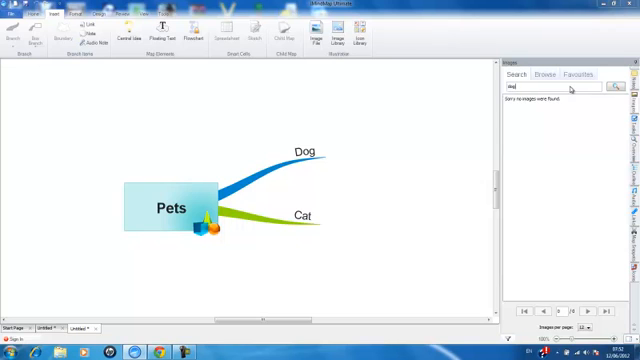
left_click(614, 86)
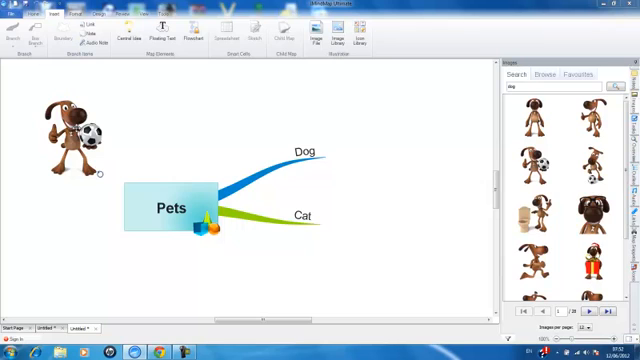
Attach the cartoon dog clip-art to the Dog branch and select that branch.
left_click(64, 140)
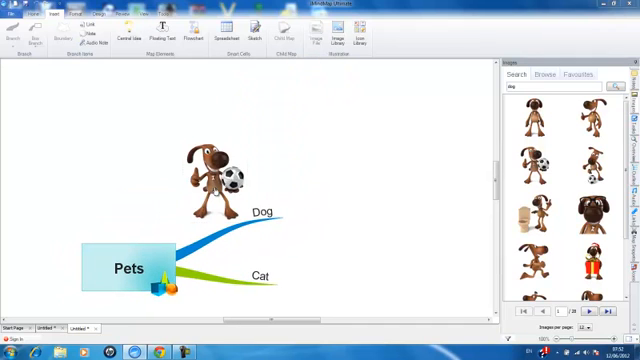
left_click(212, 178)
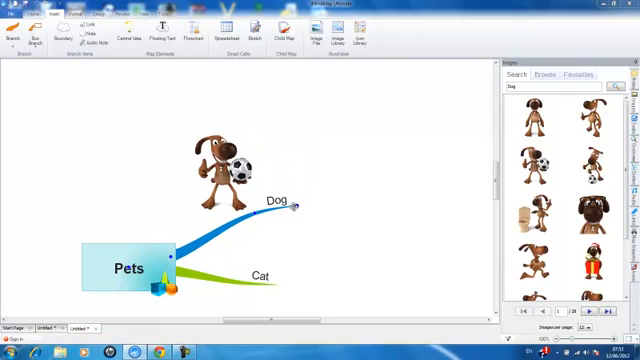
mouse_move(368, 190)
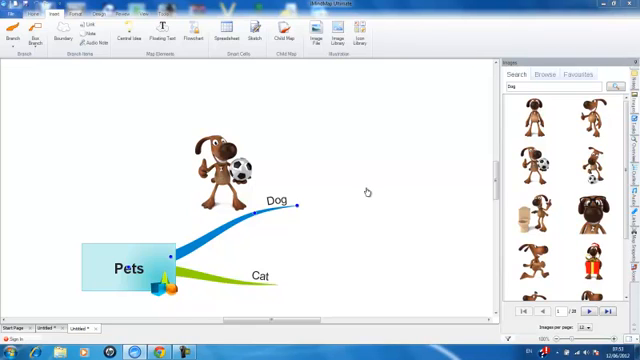
left_click(544, 164)
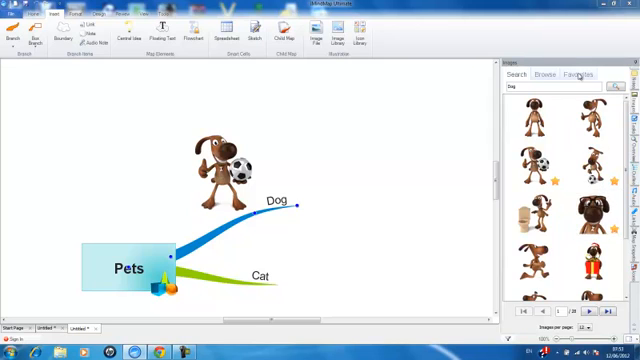
Browse the pictures folder to preview the puppy photo and reshape the new Dog sub-branch.
left_click(588, 72)
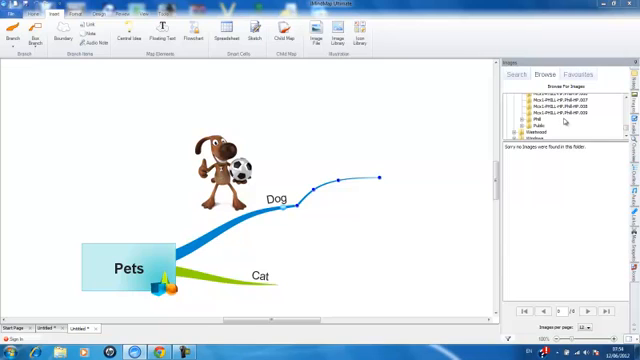
left_click(560, 114)
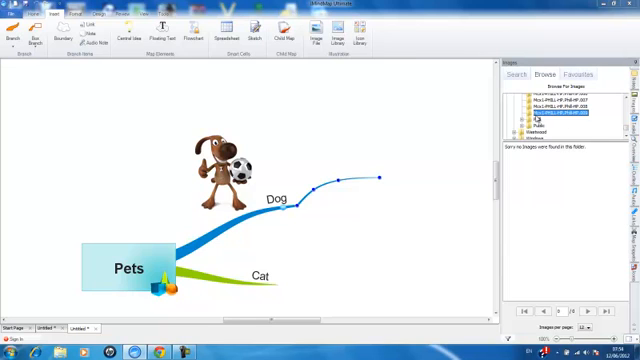
left_click(540, 128)
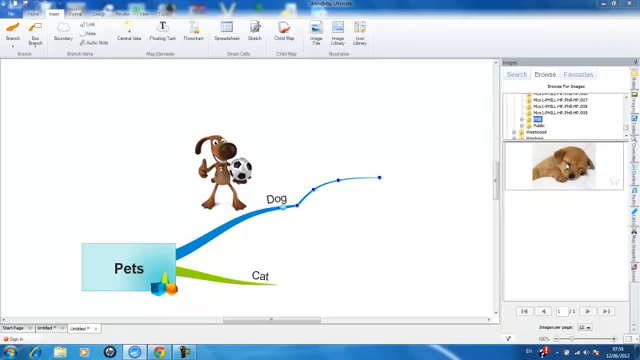
left_click_drag(560, 172, 358, 148)
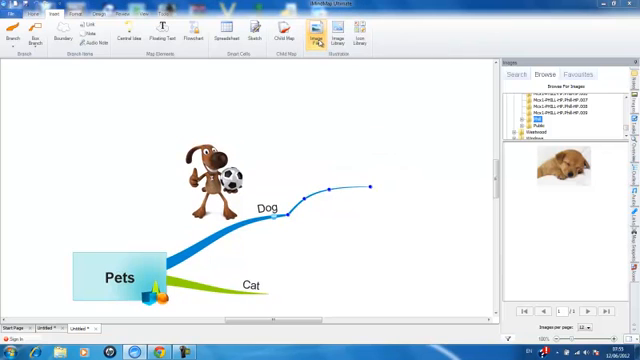
Insert the puppy photo from file at the end of the Dog sub-branch.
left_click(316, 30)
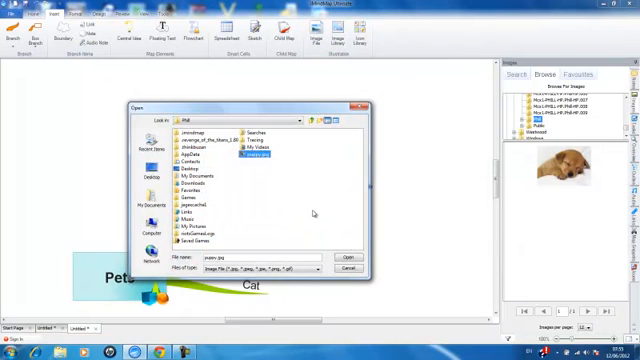
left_click(348, 256)
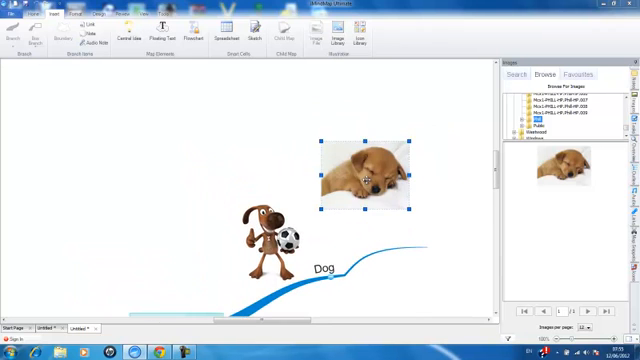
left_click_drag(370, 164, 390, 196)
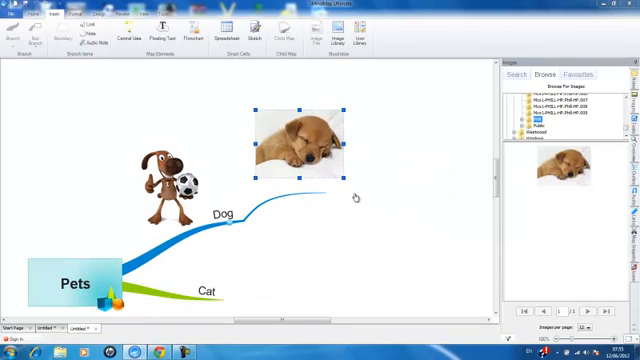
mouse_move(372, 192)
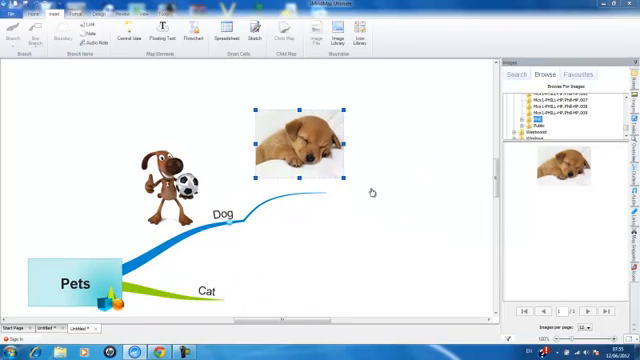